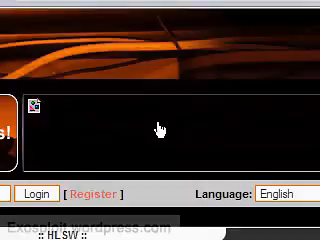
Scroll the HLSW download page down to the German mirror table
{"action": "scroll", "scroll_direction": "down", "scroll_amount": 3}
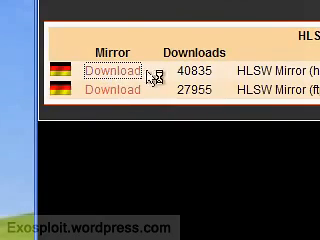
Download HLSW from the first mirror, accept the licence agreement, and install
{"action": "left_click", "coordinate": [105, 73]}
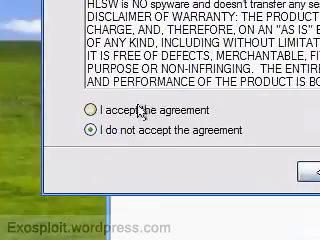
{"action": "left_click", "coordinate": [205, 172]}
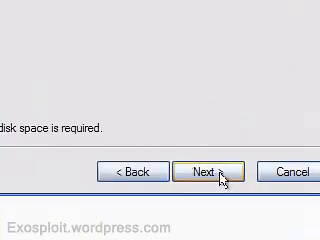
{"action": "left_click", "coordinate": [205, 171]}
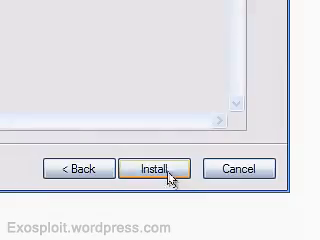
{"action": "left_click", "coordinate": [157, 169]}
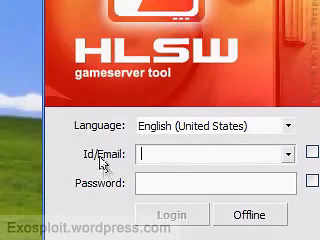
Enter 'exosploit@' as the Id/Email in the HLSW login dialog
{"action": "type", "text": "exosploit@"}
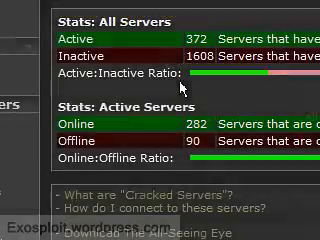
Log into EPC Gaming with username 'rofl' and the member password
{"action": "scroll", "scroll_direction": "down", "scroll_amount": 3}
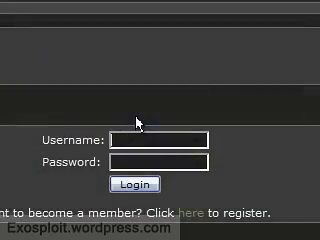
{"action": "left_click", "coordinate": [160, 135]}
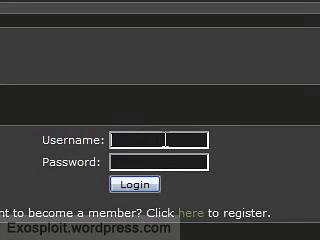
{"action": "type", "text": "rofl"}
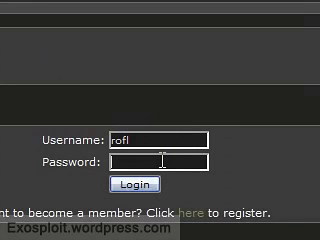
{"action": "type", "text": "****"}
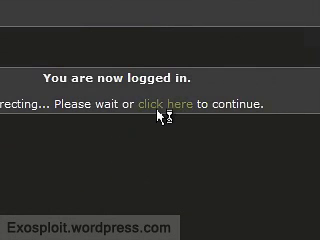
Continue past the login redirect and scroll to the Call of Duty 4 Cracked Servers stats
{"action": "left_click", "coordinate": [170, 103]}
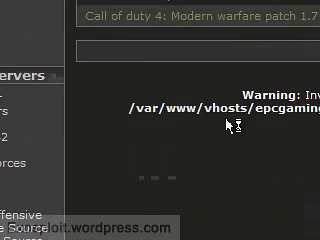
{"action": "scroll", "scroll_direction": "down", "scroll_amount": 3}
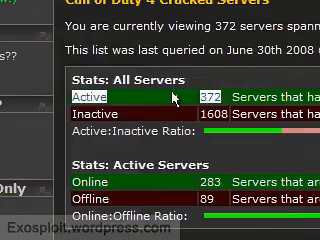
{"action": "scroll", "scroll_direction": "down", "scroll_amount": 3}
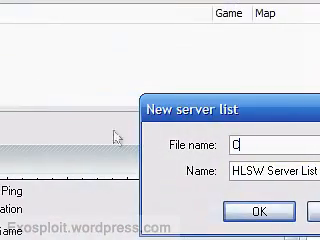
Name the new HLSW server list 'CoD4' and confirm the pasted server addresses
{"action": "type", "text": "oD4"}
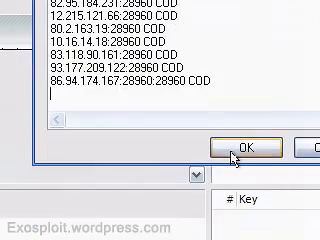
{"action": "left_click", "coordinate": [248, 146]}
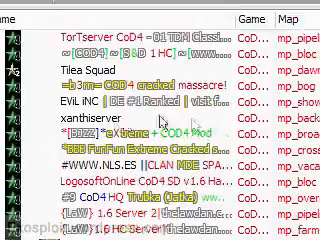
Scroll through the CoD4 list to inspect server names, maps, player counts and ping
{"action": "scroll", "scroll_direction": "down", "scroll_amount": 3}
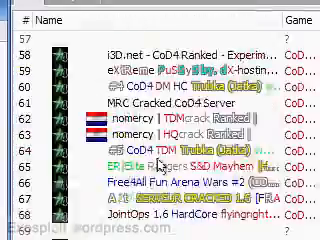
{"action": "scroll", "scroll_direction": "right", "scroll_amount": 3}
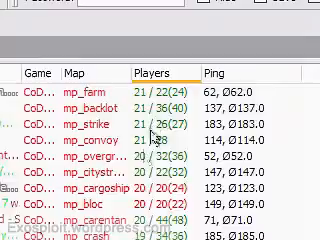
{"action": "scroll", "scroll_direction": "down", "scroll_amount": 3}
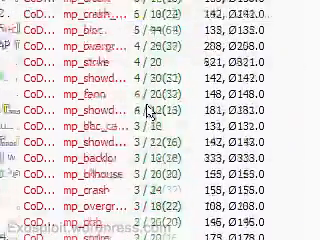
{"action": "scroll", "scroll_direction": "down", "scroll_amount": 3}
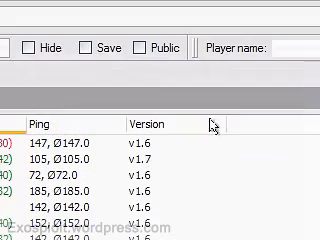
{"action": "scroll", "scroll_direction": "right", "scroll_amount": 3}
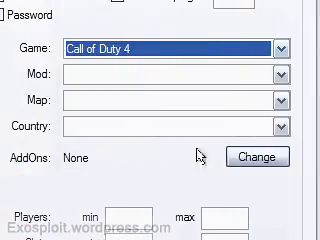
Set the Call of Duty 4 filter to minimum 2 players and 1 free slot, and apply
{"action": "scroll", "scroll_direction": "down", "scroll_amount": 3}
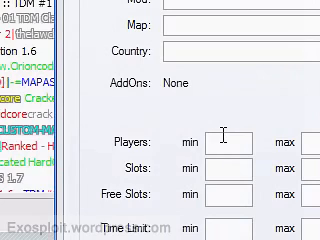
{"action": "type", "text": "2"}
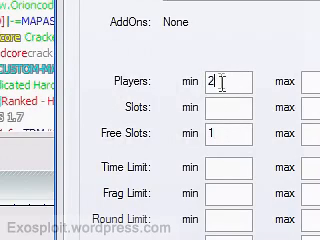
{"action": "scroll", "scroll_direction": "down", "scroll_amount": 3}
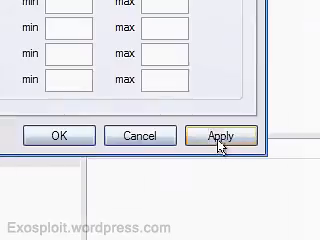
{"action": "left_click", "coordinate": [220, 135]}
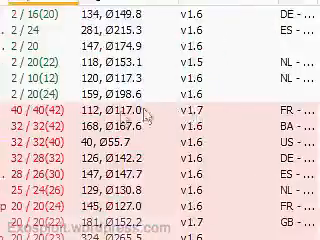
Scroll through the filtered Call of Duty 4 servers, ordered from 5 players downward
{"action": "scroll", "scroll_direction": "down", "scroll_amount": 3}
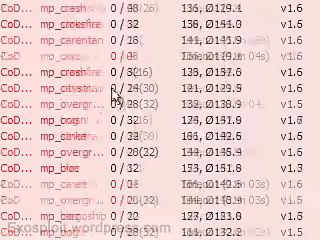
{"action": "scroll", "scroll_direction": "down", "scroll_amount": 3}
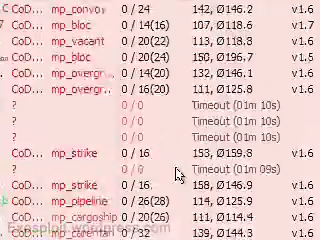
{"action": "scroll", "scroll_direction": "down", "scroll_amount": 3}
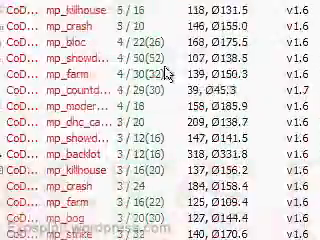